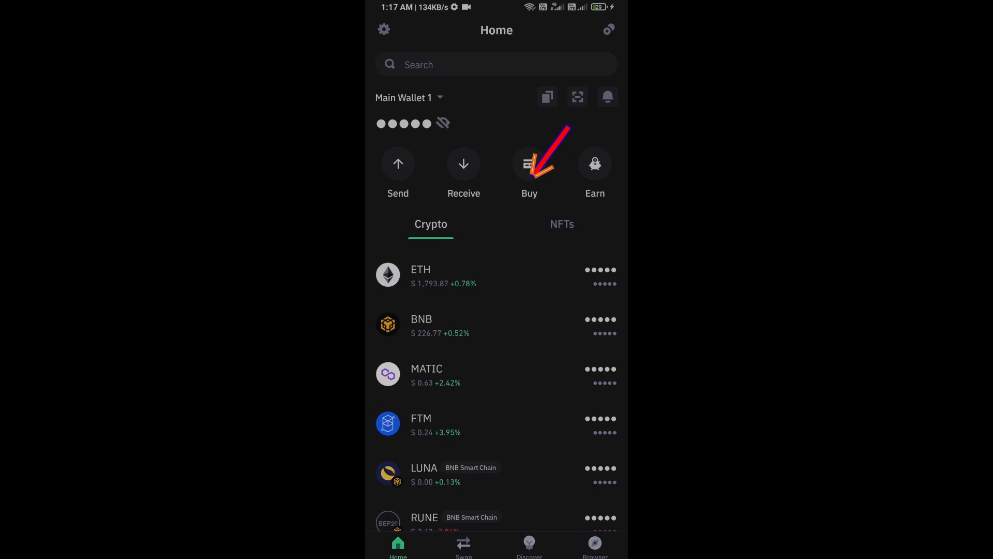
# - Choose ETH to buy, view its receiving address and QR code, then return home
pyautogui.click(528, 163)
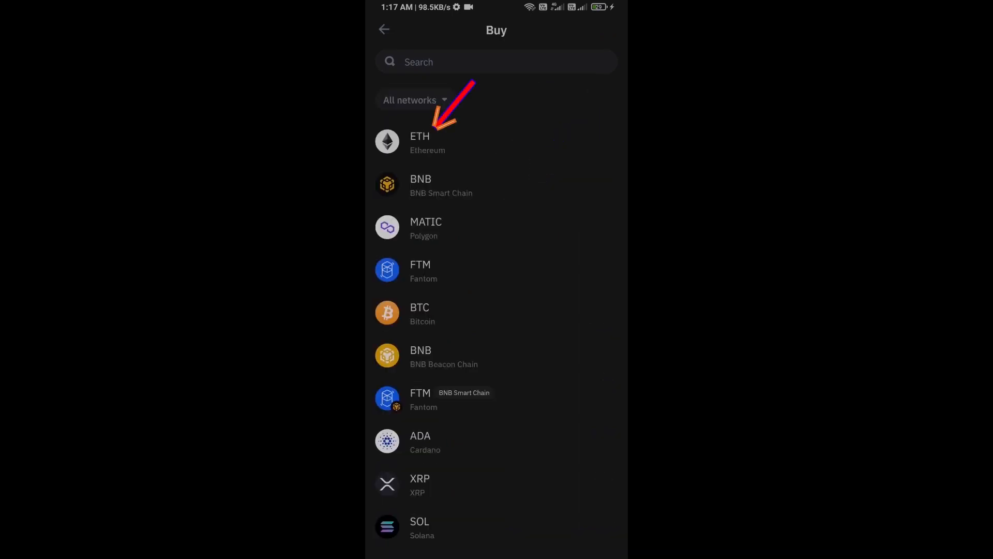
pyautogui.click(420, 143)
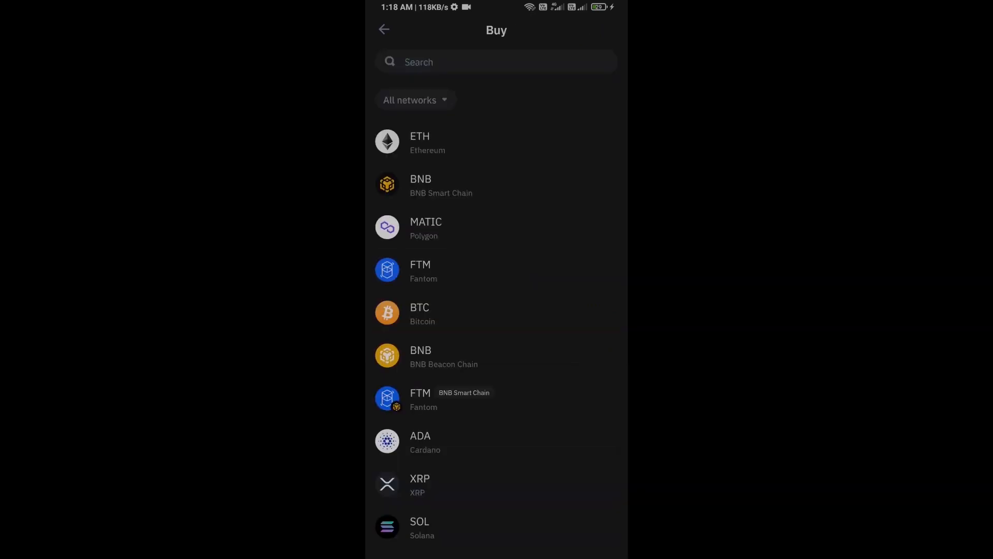
pyautogui.click(384, 29)
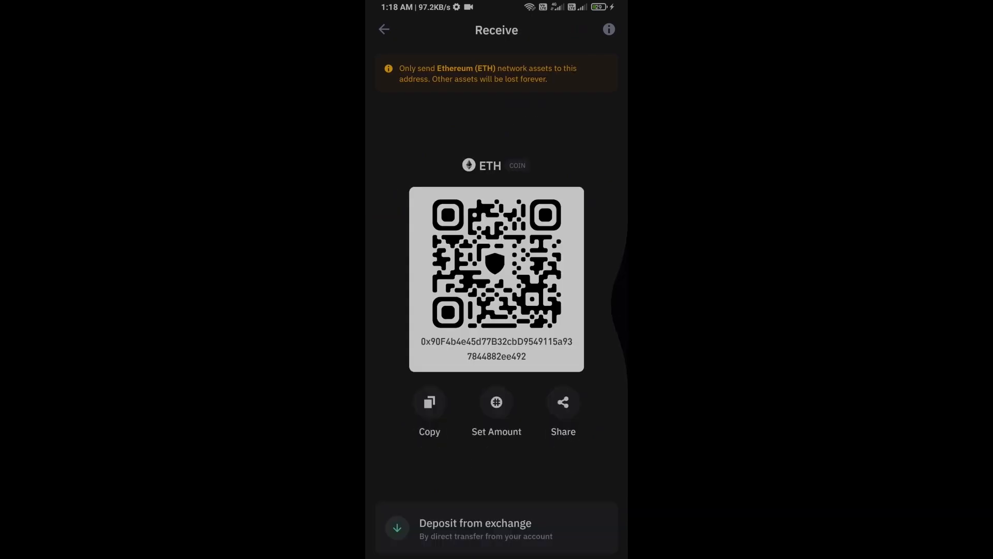
pyautogui.click(384, 29)
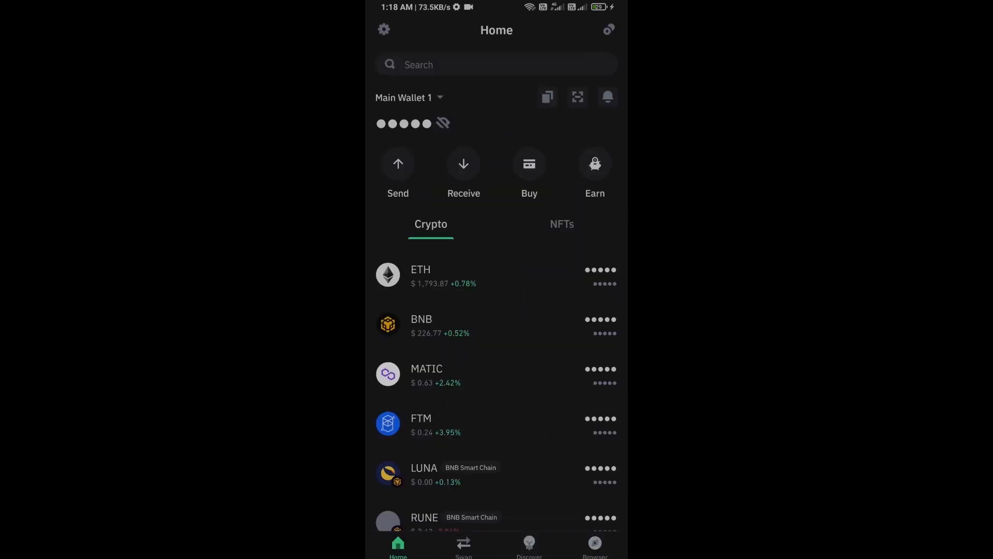
# - Open Uniswap Exchange from the Popular list in the dApp browser
pyautogui.click(593, 545)
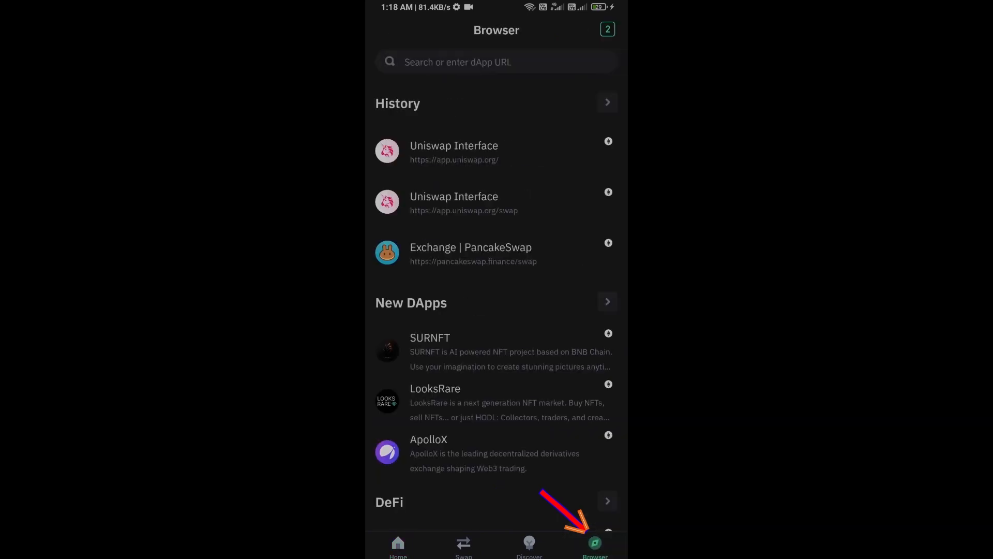
pyautogui.scroll(-3)
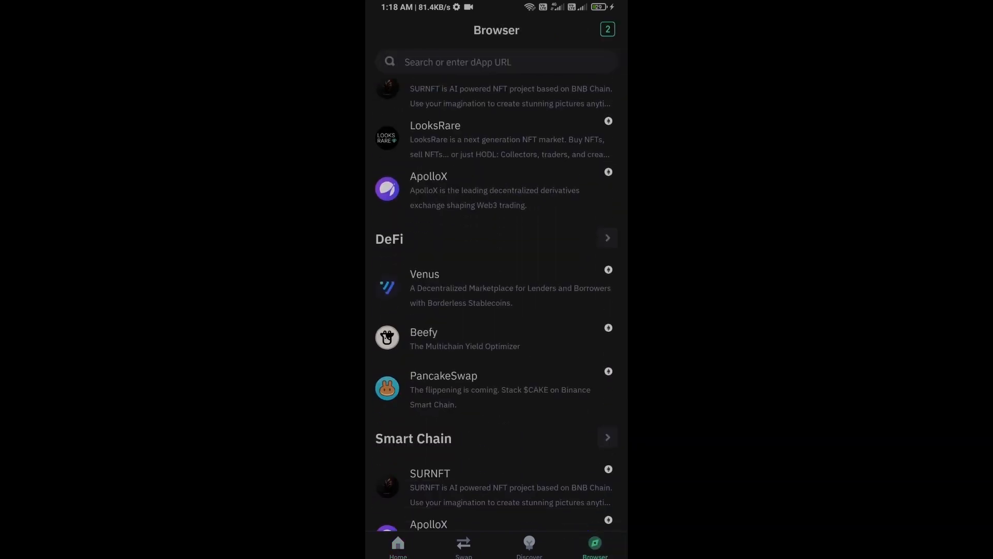
pyautogui.scroll(-3)
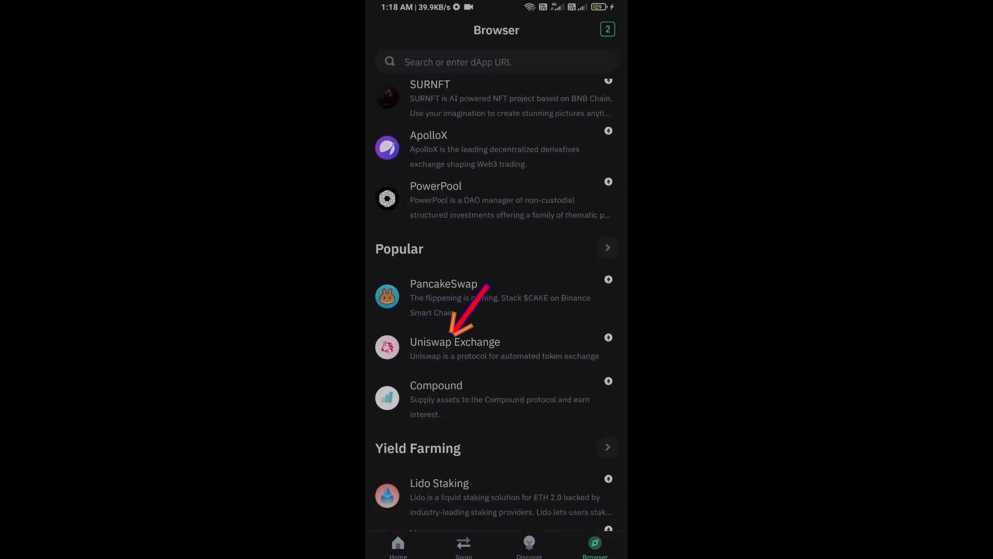
pyautogui.click(454, 348)
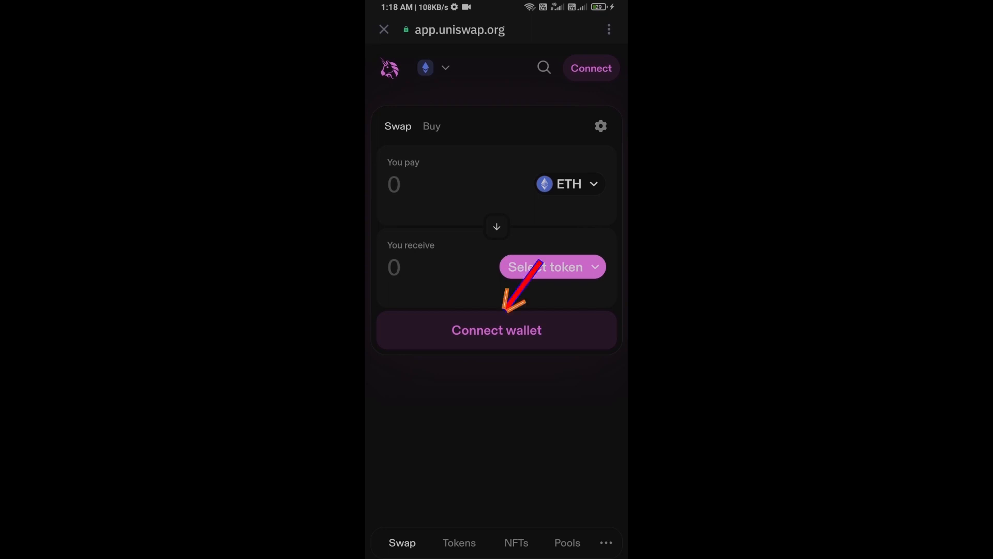
# - Connect Trust Wallet to Uniswap and start choosing the token to receive
pyautogui.click(496, 329)
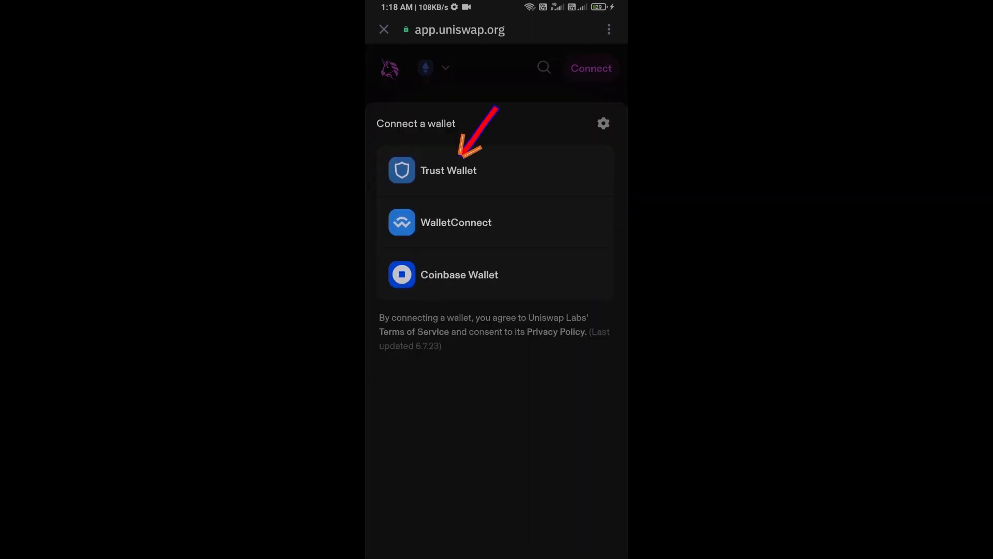
pyautogui.click(448, 169)
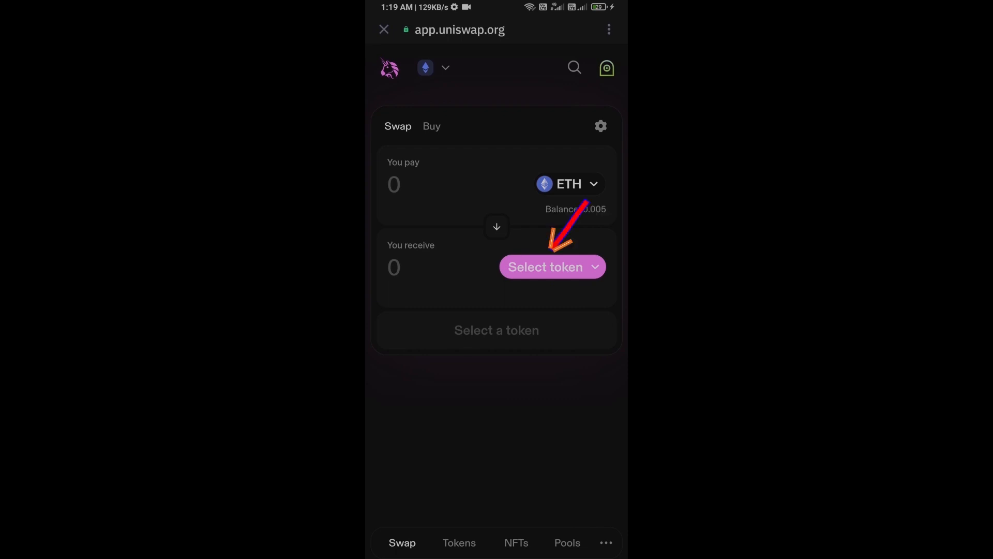
pyautogui.click(544, 266)
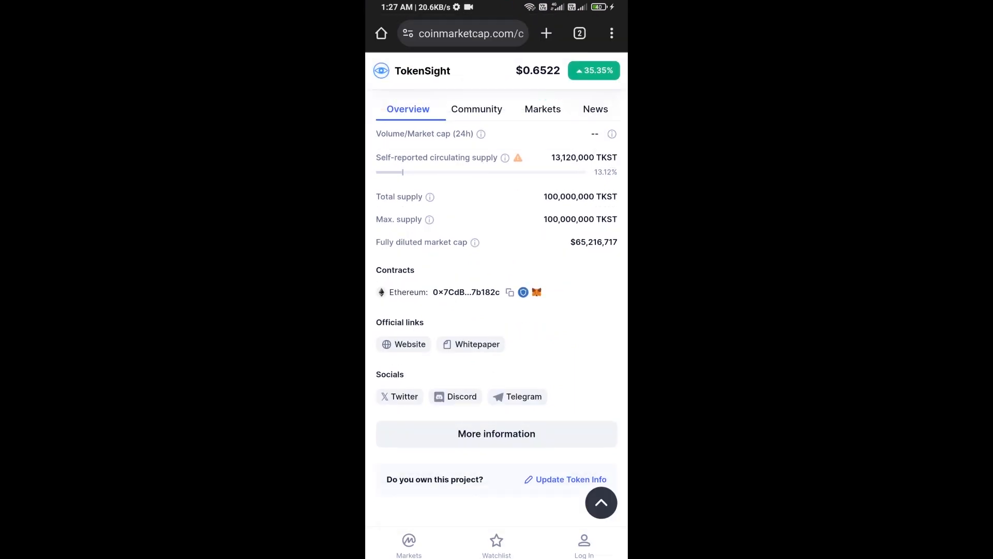
# - Copy TokenSight's Ethereum contract address from its CoinMarketCap page
pyautogui.click(509, 291)
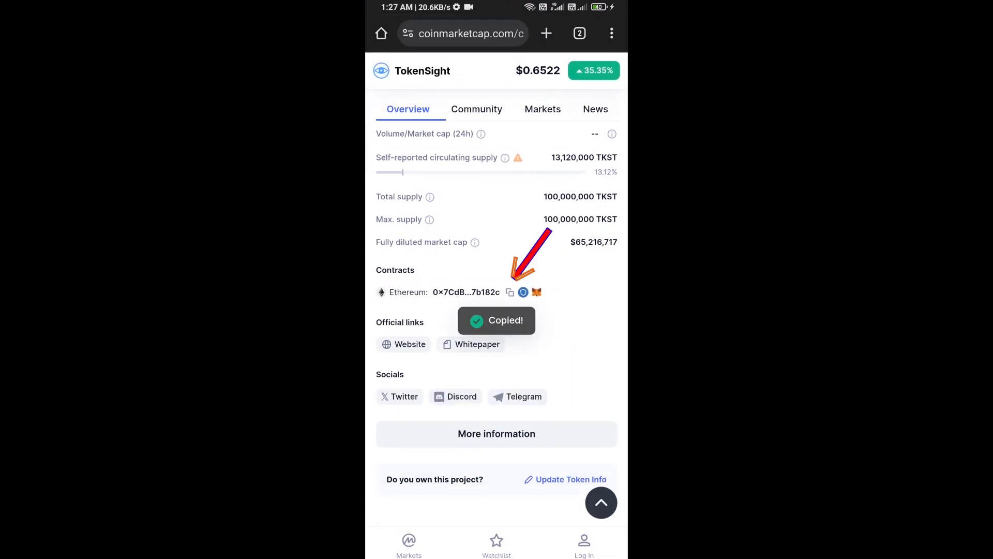
pyautogui.click(508, 292)
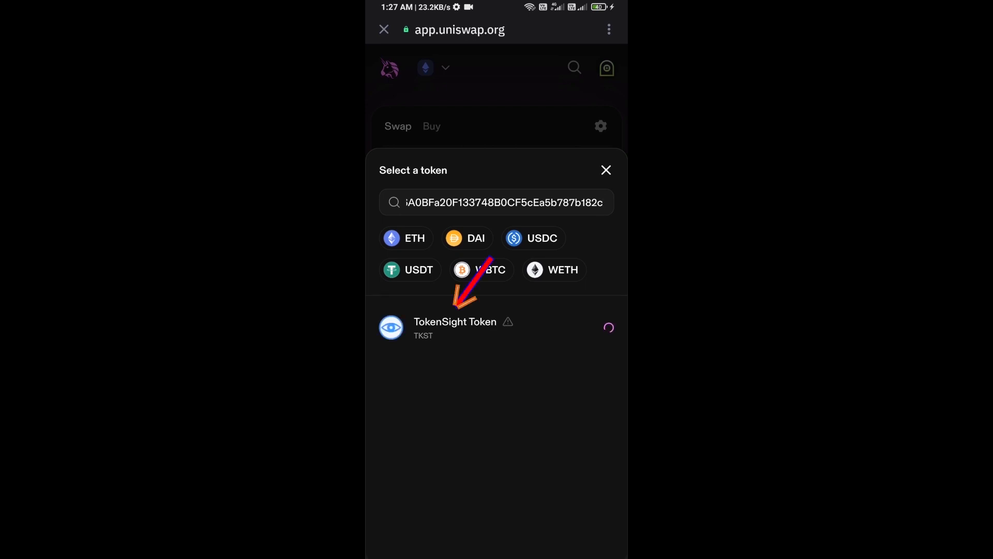
# - Select TokenSight Token (TKST) as the receive token and accept the unverified-token warning
pyautogui.click(454, 327)
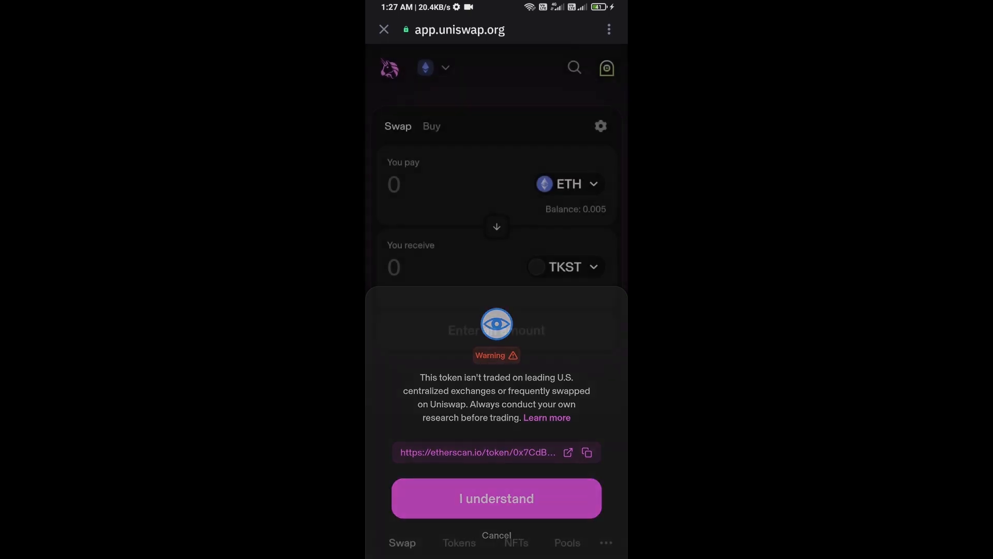
pyautogui.click(496, 498)
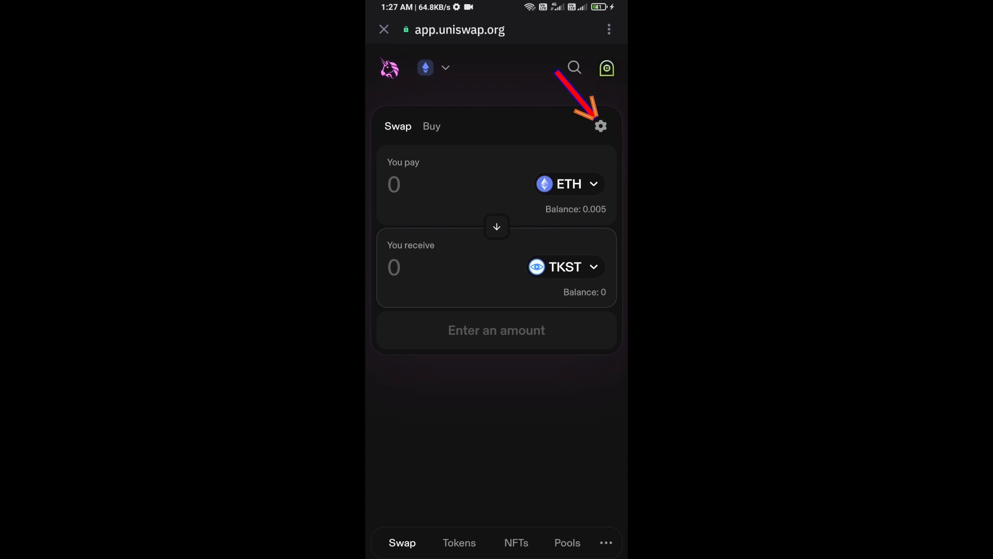
# - Change the swap's Max. slippage from Auto to a custom 6%
pyautogui.click(599, 125)
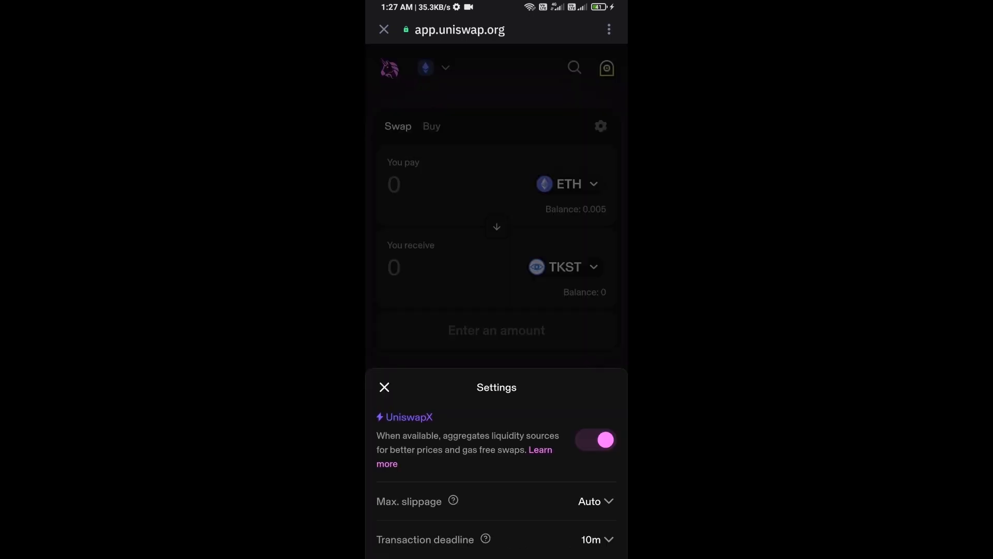
pyautogui.click(594, 501)
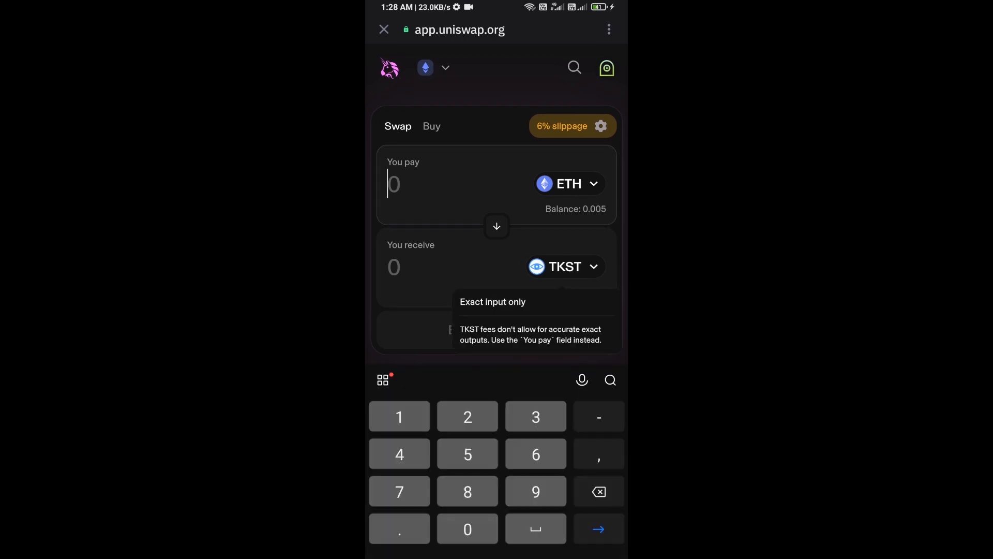
# - Swap 0.005 ETH for about 13.0162 TKST, confirm and approve, then leave Uniswap
pyautogui.write('0.005')
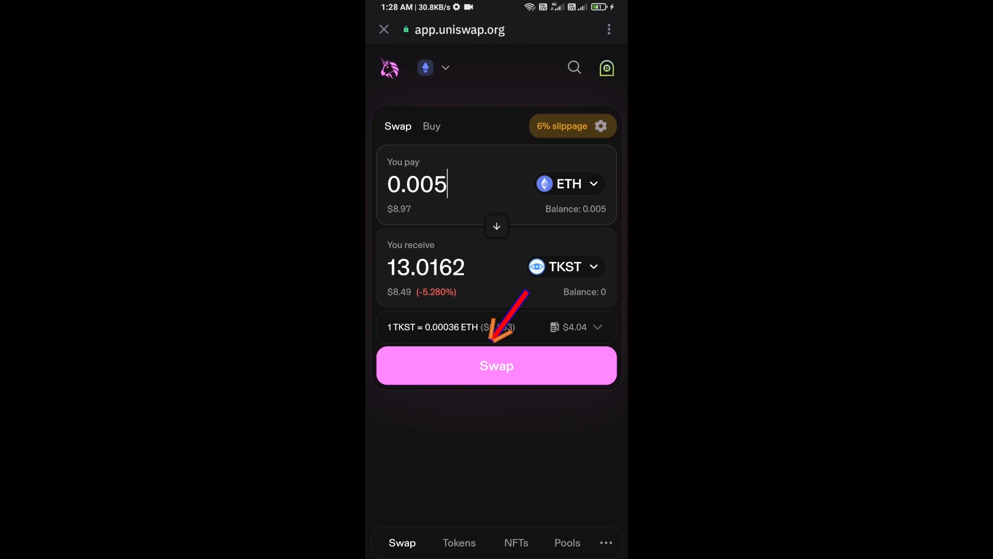
pyautogui.click(496, 365)
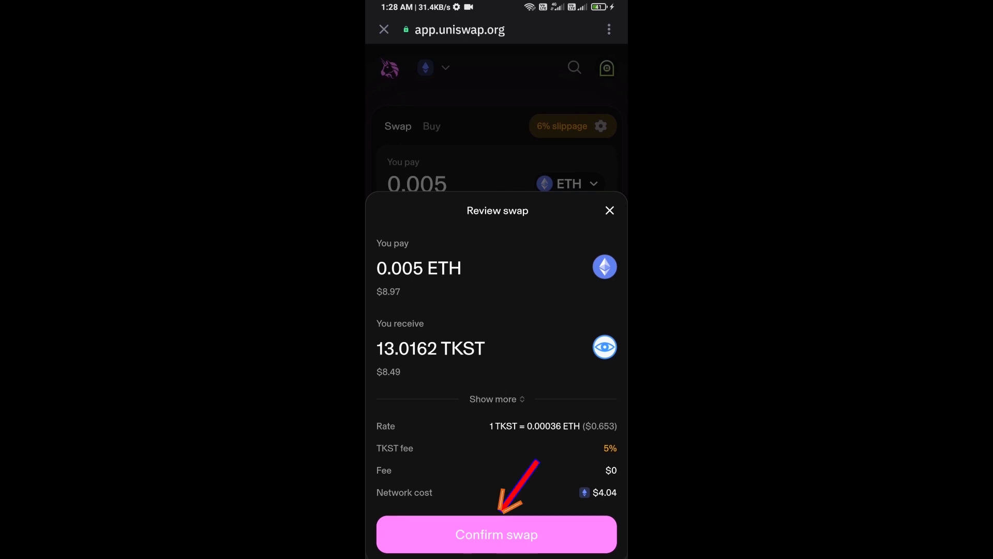
pyautogui.click(496, 534)
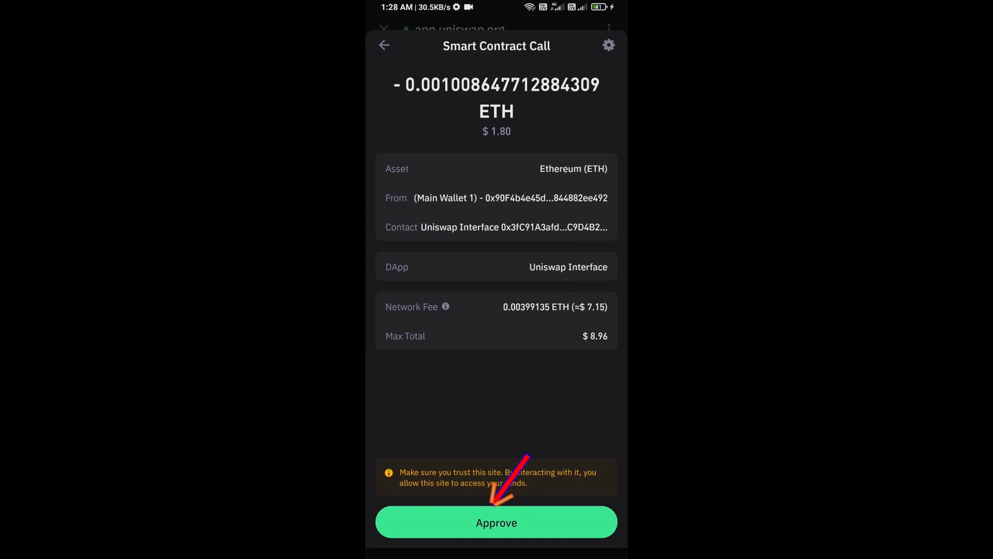
pyautogui.click(497, 521)
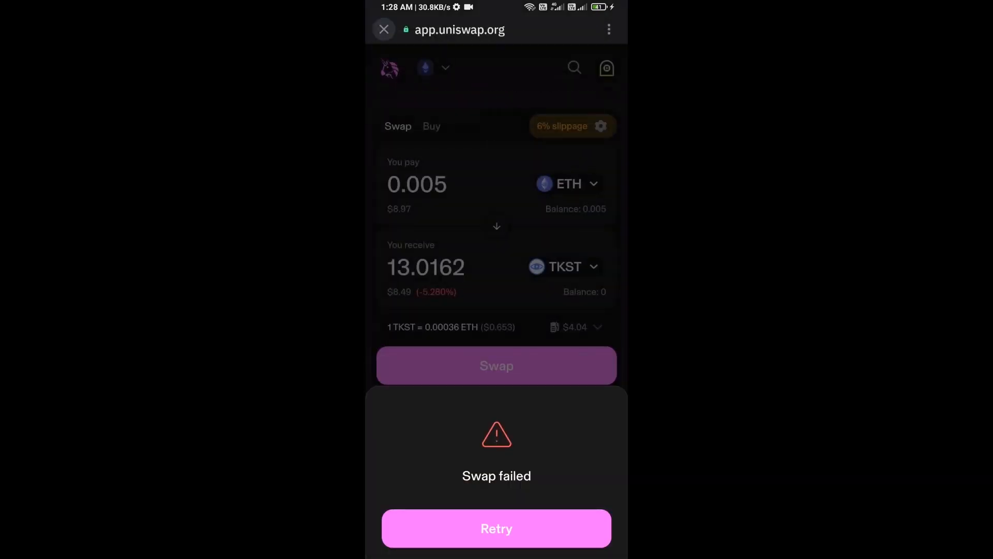
pyautogui.click(383, 30)
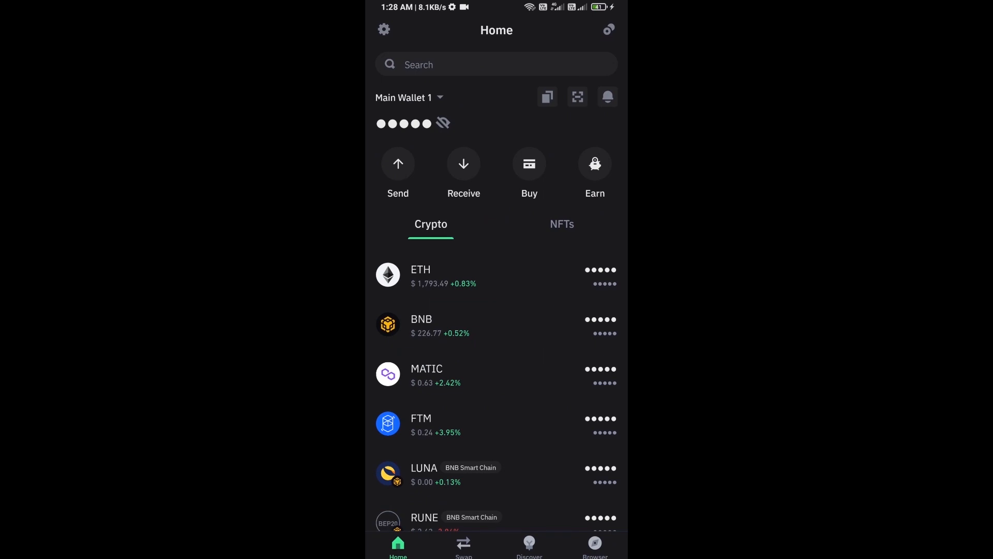
# - Open Manage crypto from the Home list and start a custom Ethereum token
pyautogui.scroll(-3)
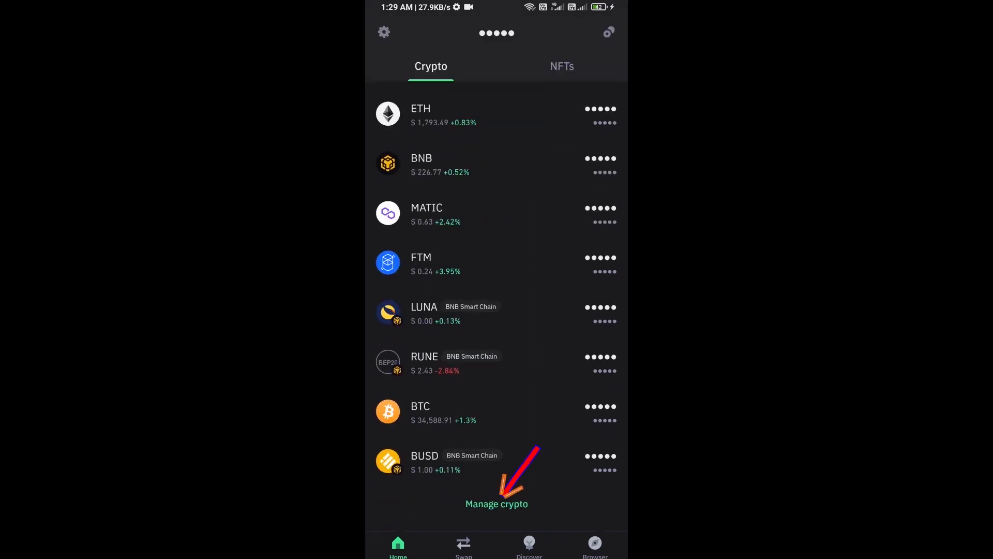
pyautogui.click(496, 503)
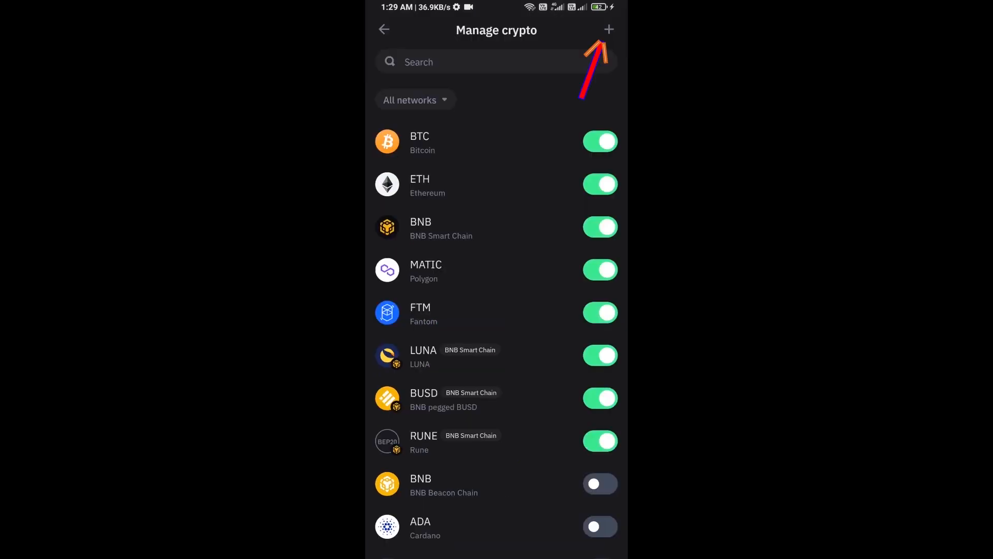
pyautogui.click(607, 29)
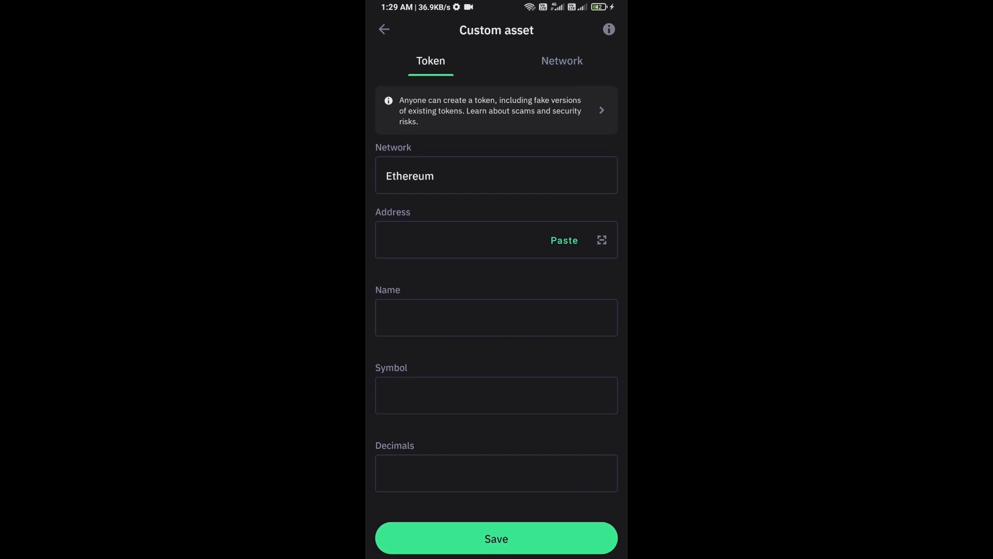
# - Paste the TokenSight contract address, save TKST with 18 decimals, and return Home
pyautogui.click(562, 240)
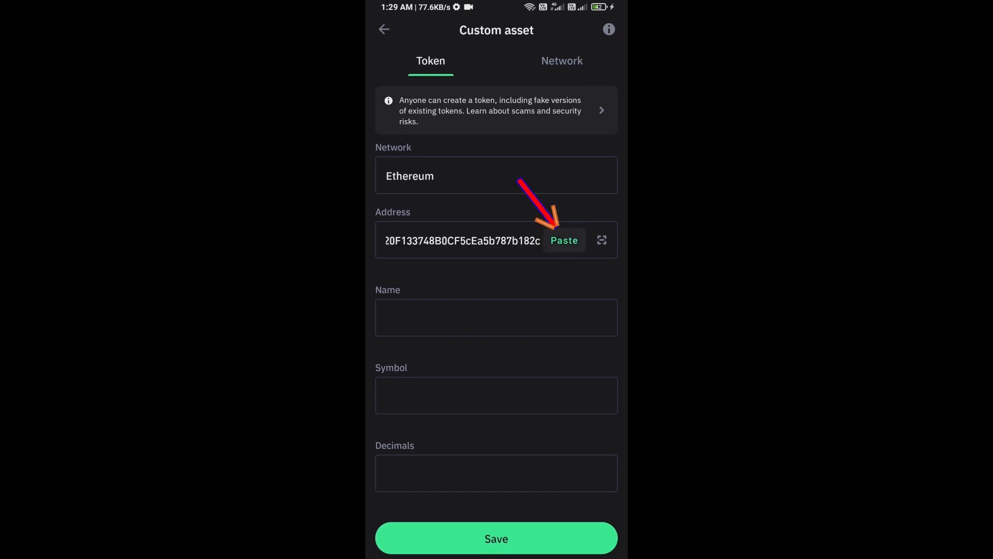
pyautogui.click(563, 240)
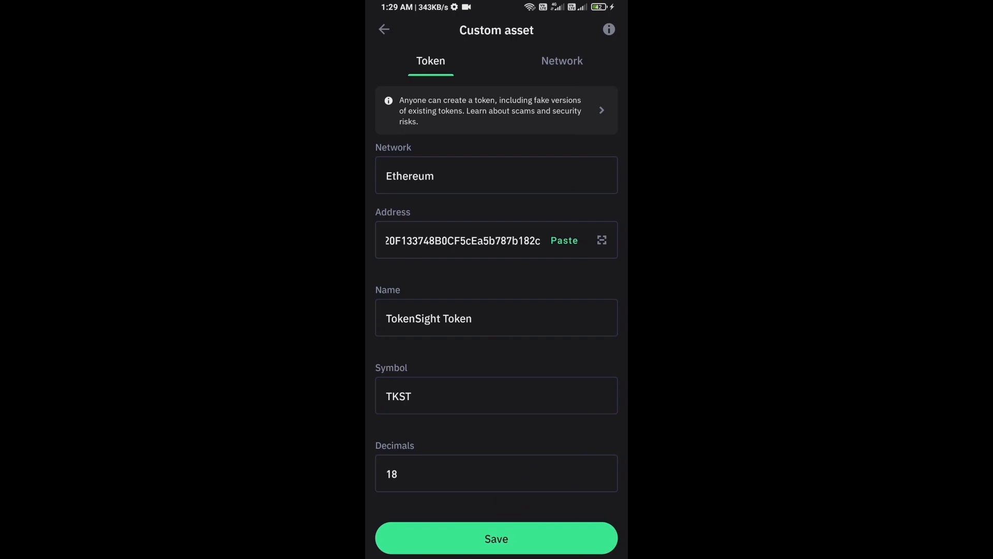
pyautogui.click(496, 538)
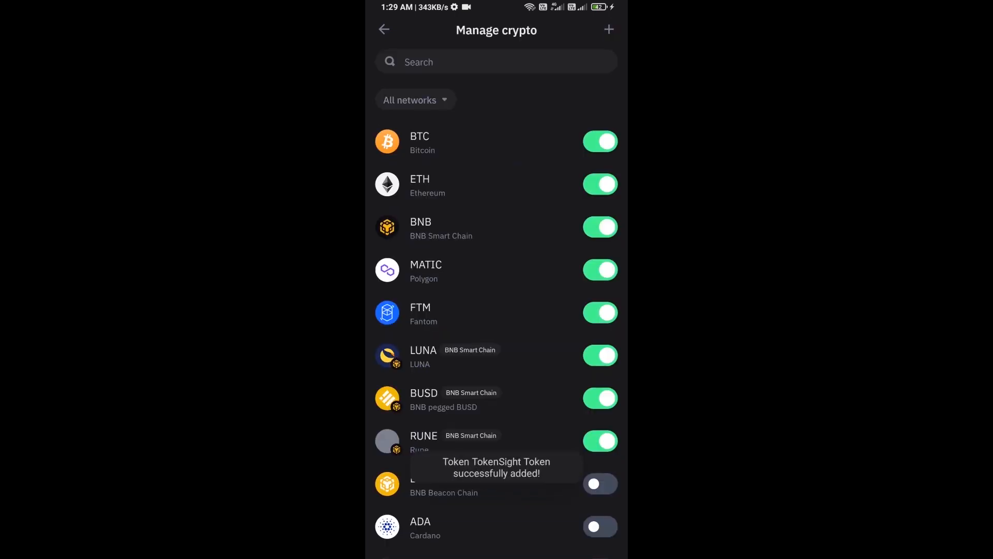
pyautogui.click(383, 29)
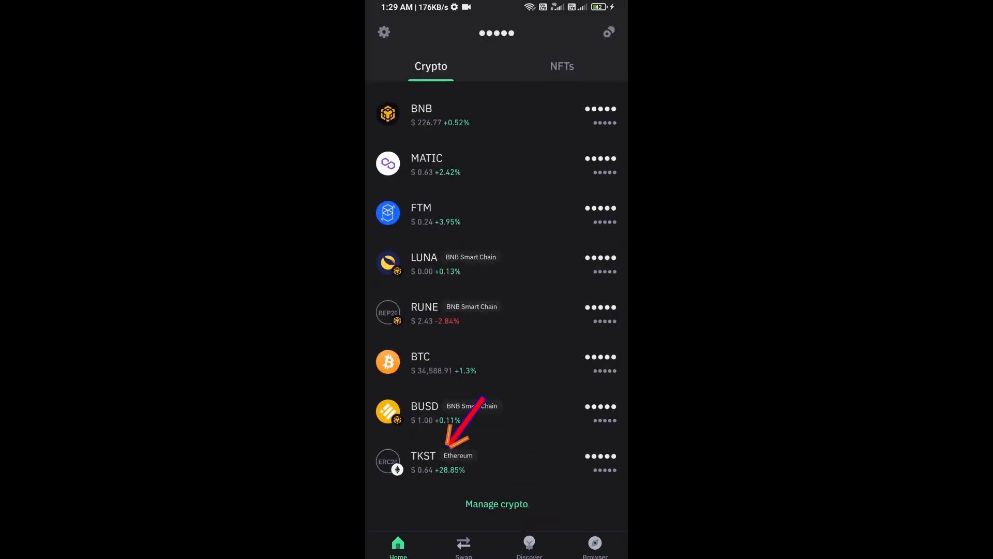